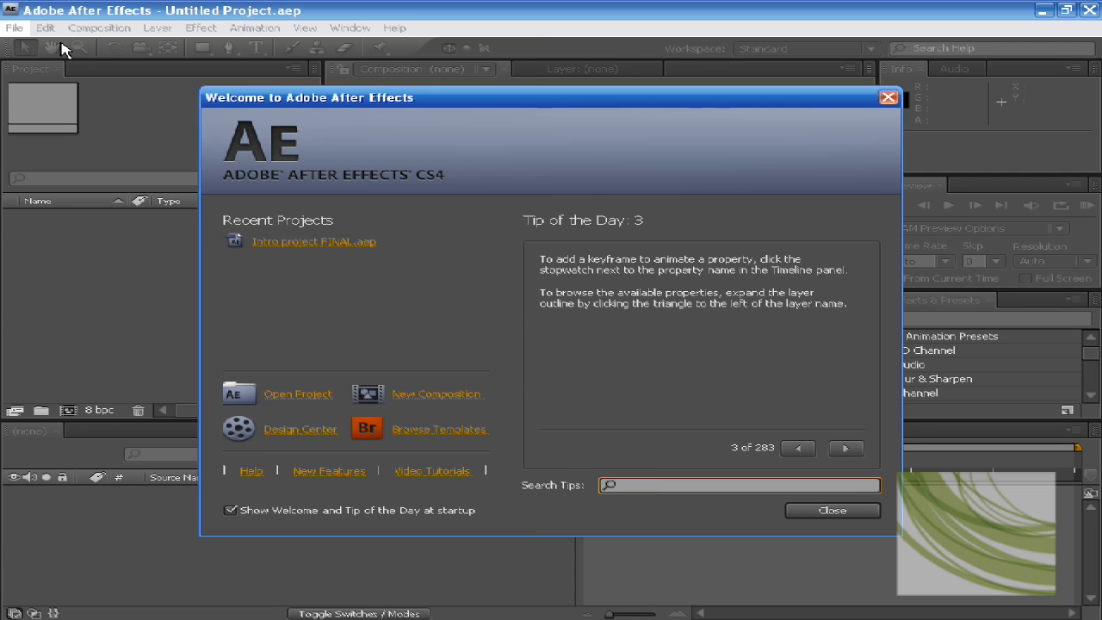
pyautogui.moveTo(478, 198)
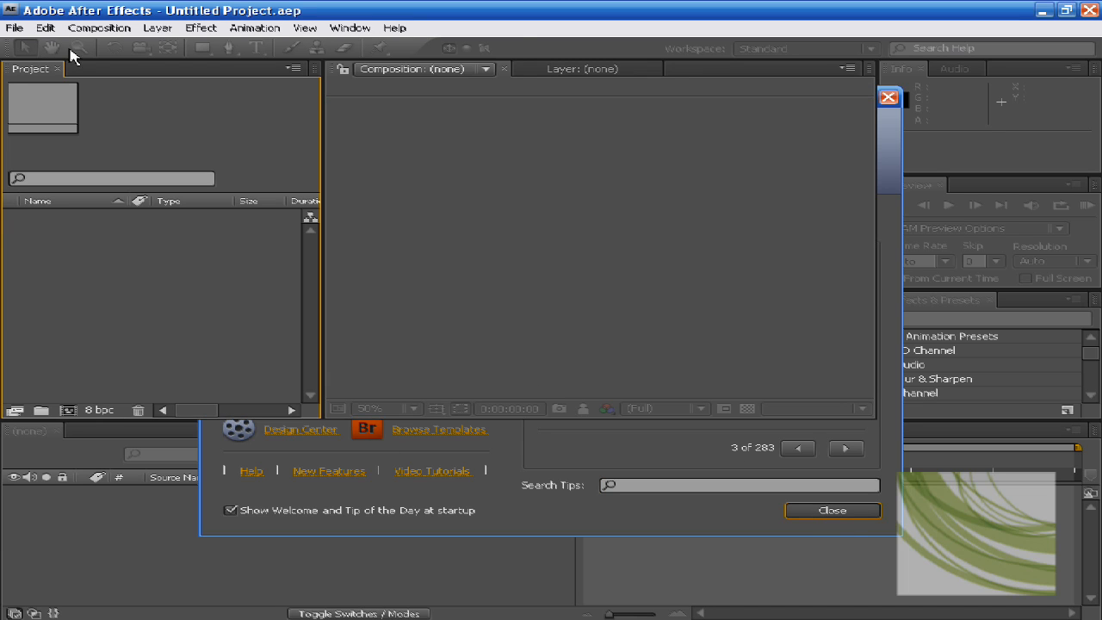
# - Start a new blank project from the File menu
pyautogui.click(13, 27)
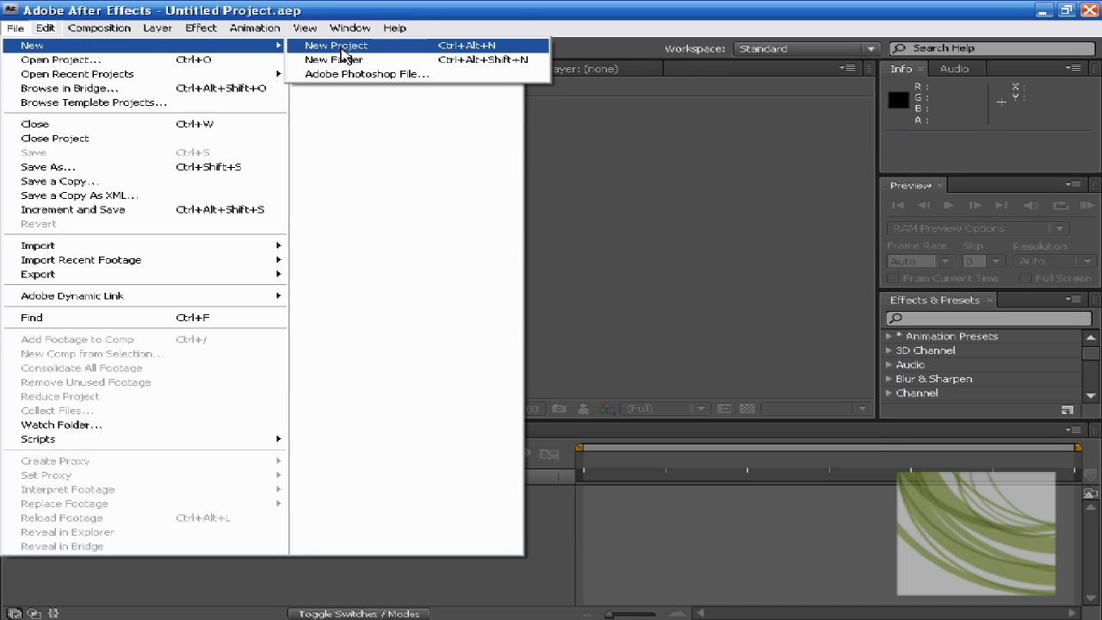
pyautogui.click(336, 44)
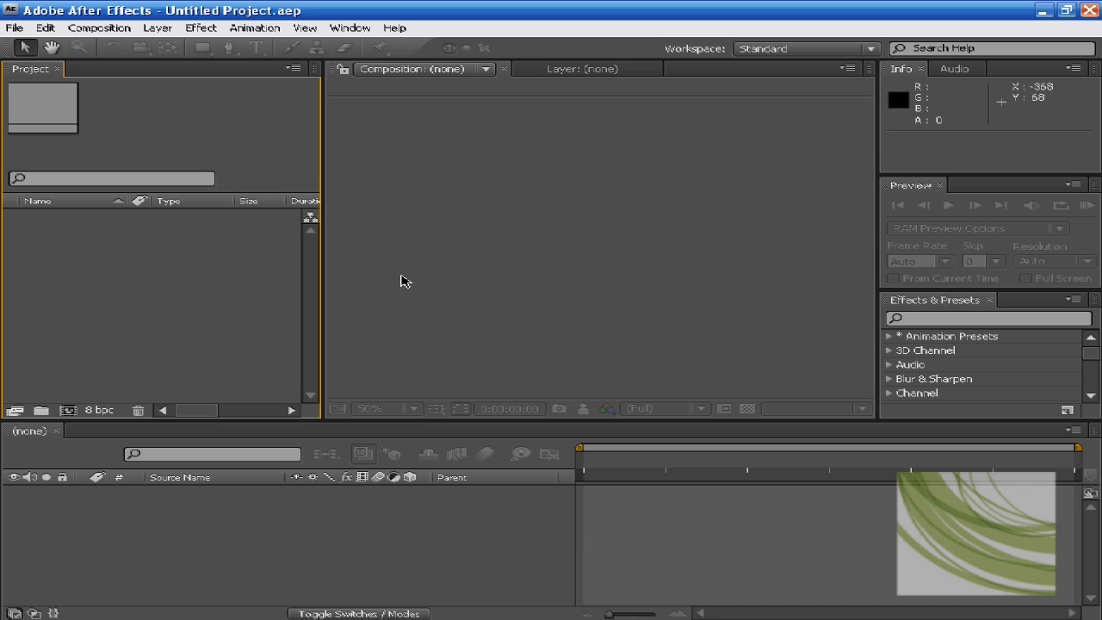
pyautogui.moveTo(203, 276)
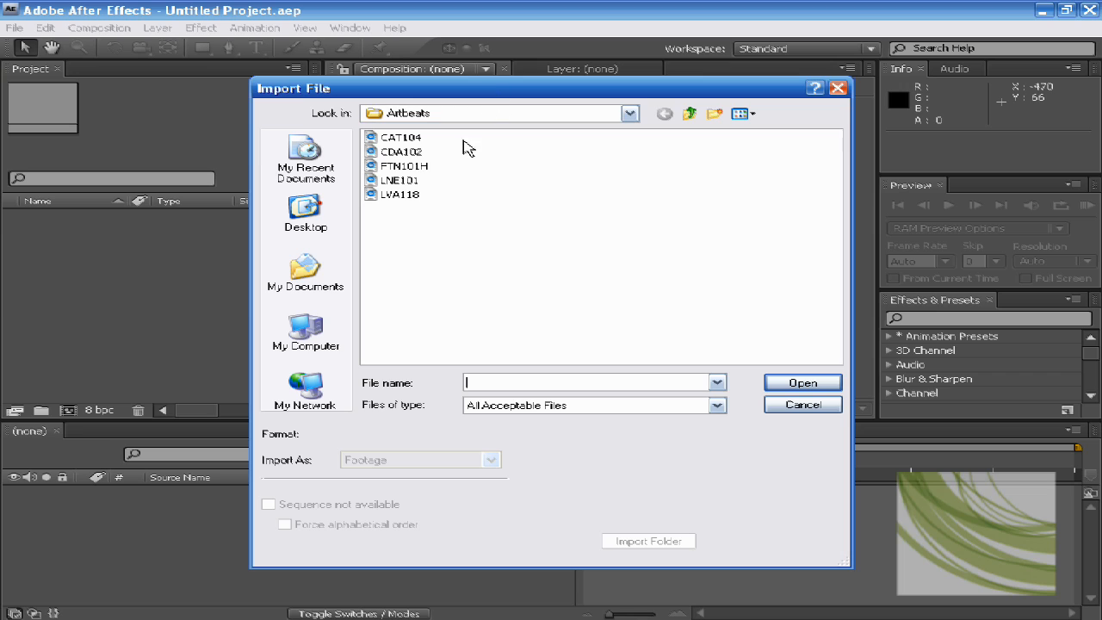
pyautogui.moveTo(404, 168)
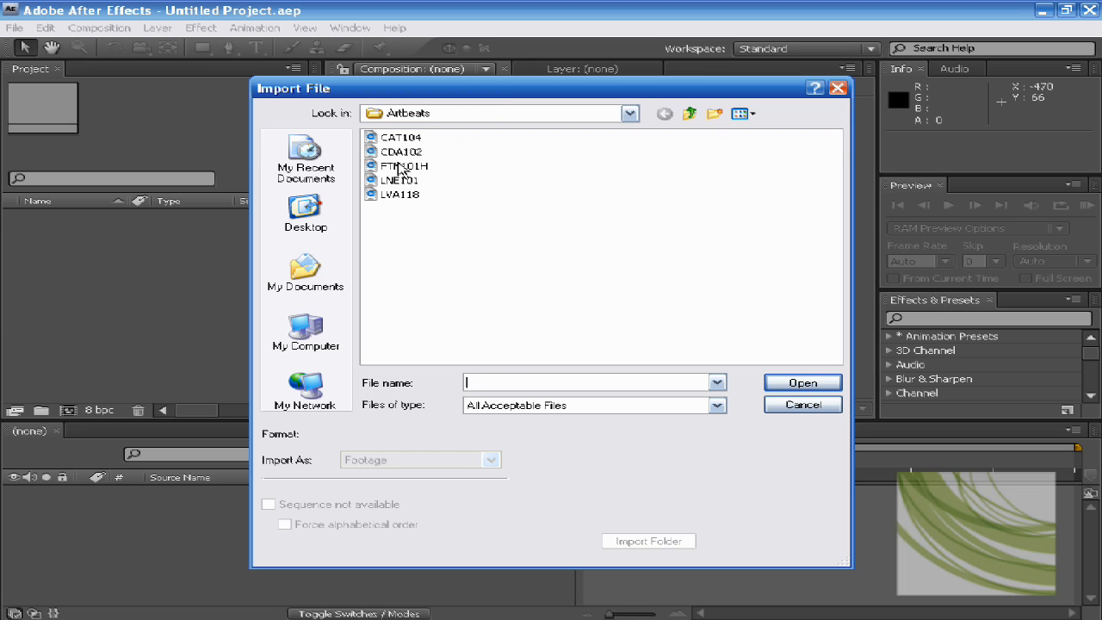
# - Import the FTN101H.mov clip from the Artbeats folder into the project
pyautogui.doubleClick(402, 165)
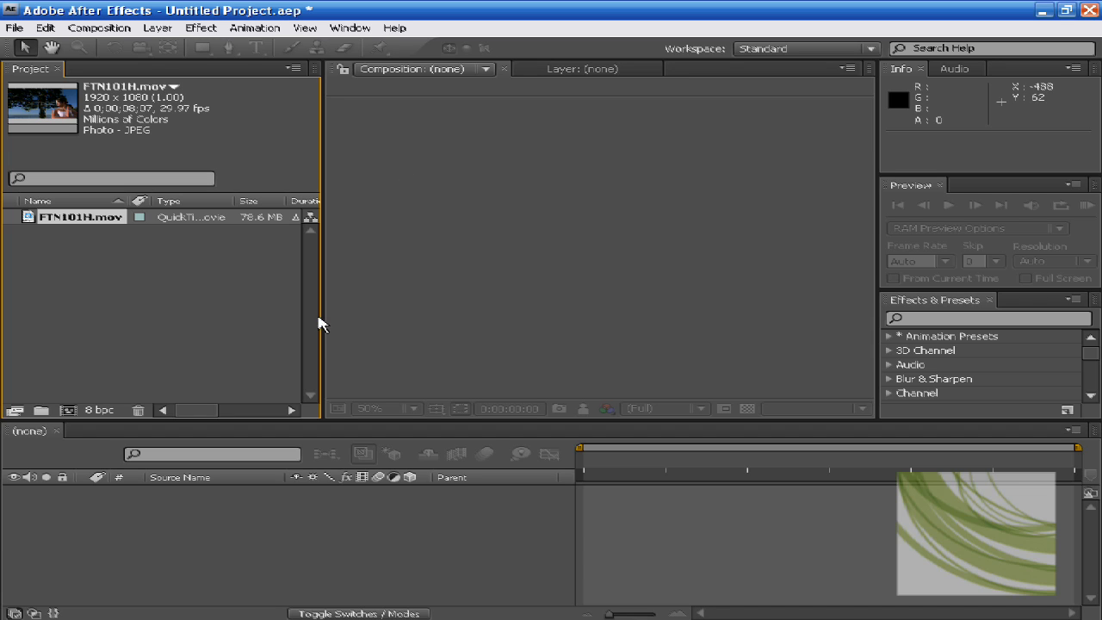
# - Create a new composition from the selected FTN101H.mov footage
pyautogui.click(137, 217)
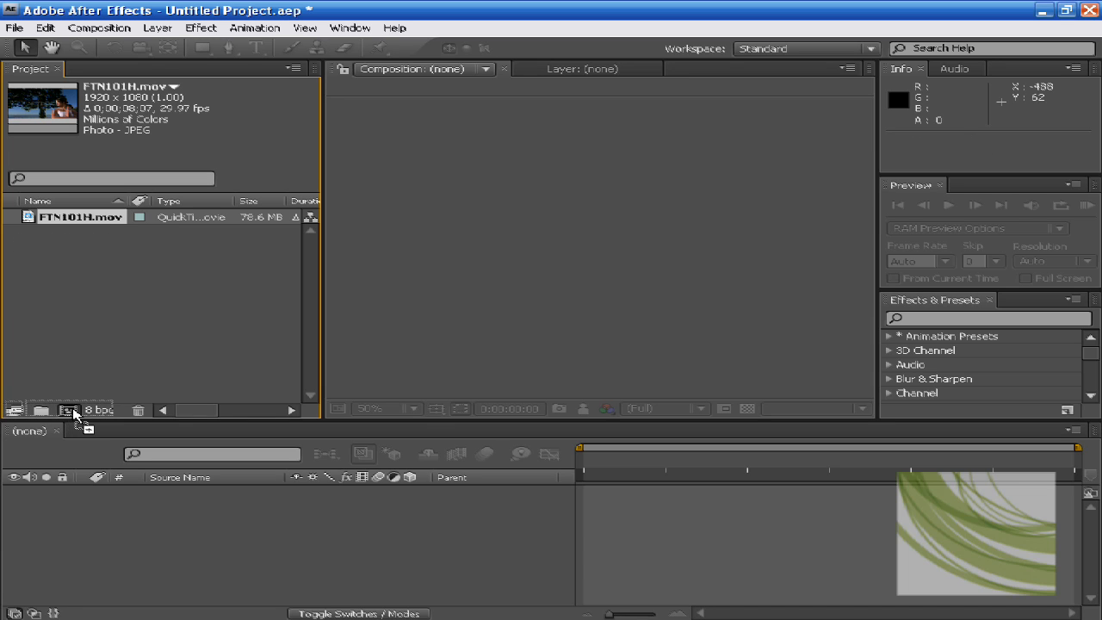
pyautogui.click(69, 409)
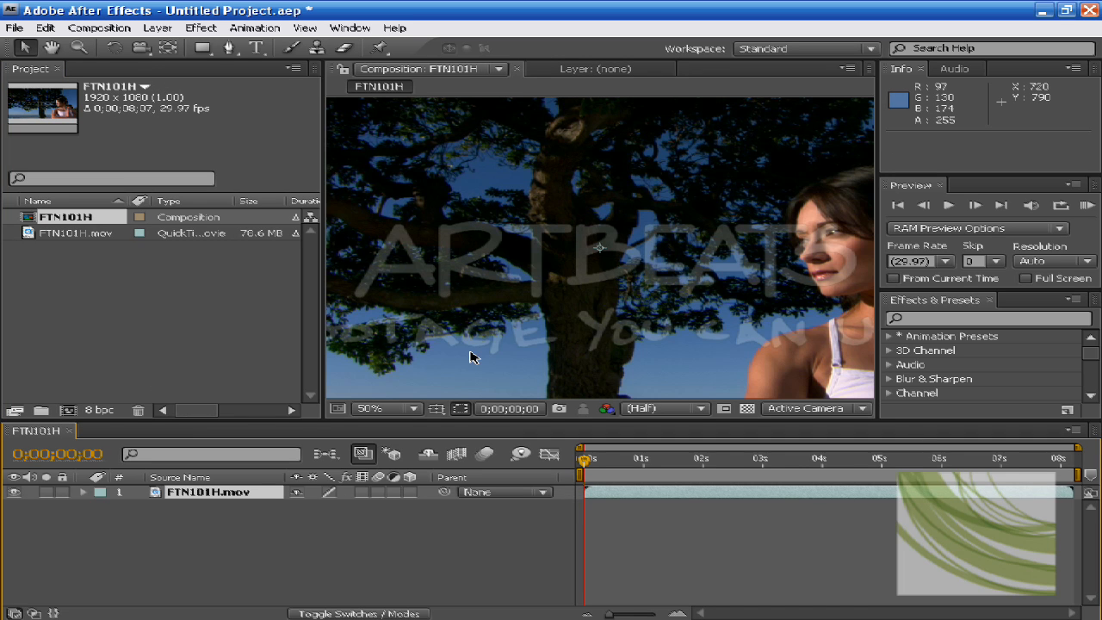
pyautogui.moveTo(550, 287)
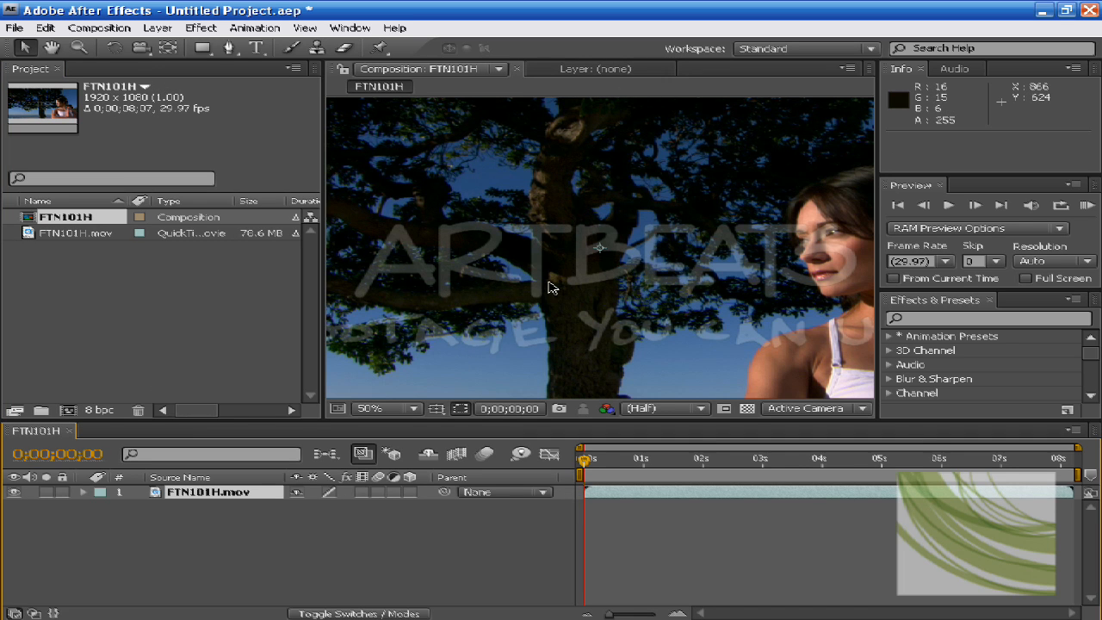
pyautogui.moveTo(533, 427)
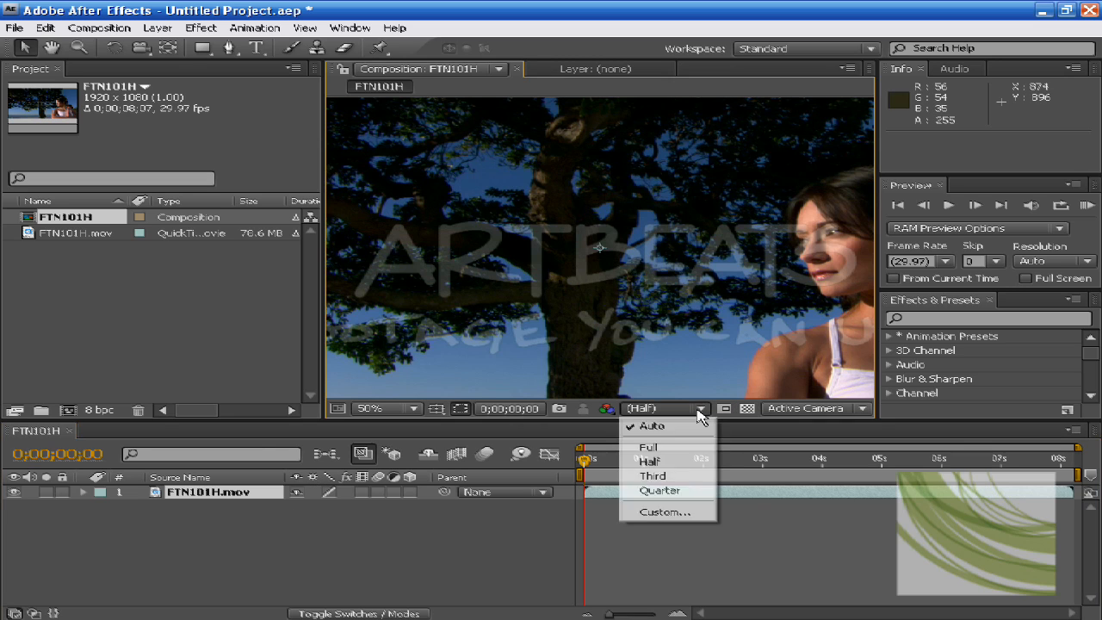
# - Set the composition viewer to Quarter resolution (after Full) and 25% magnification
pyautogui.click(647, 447)
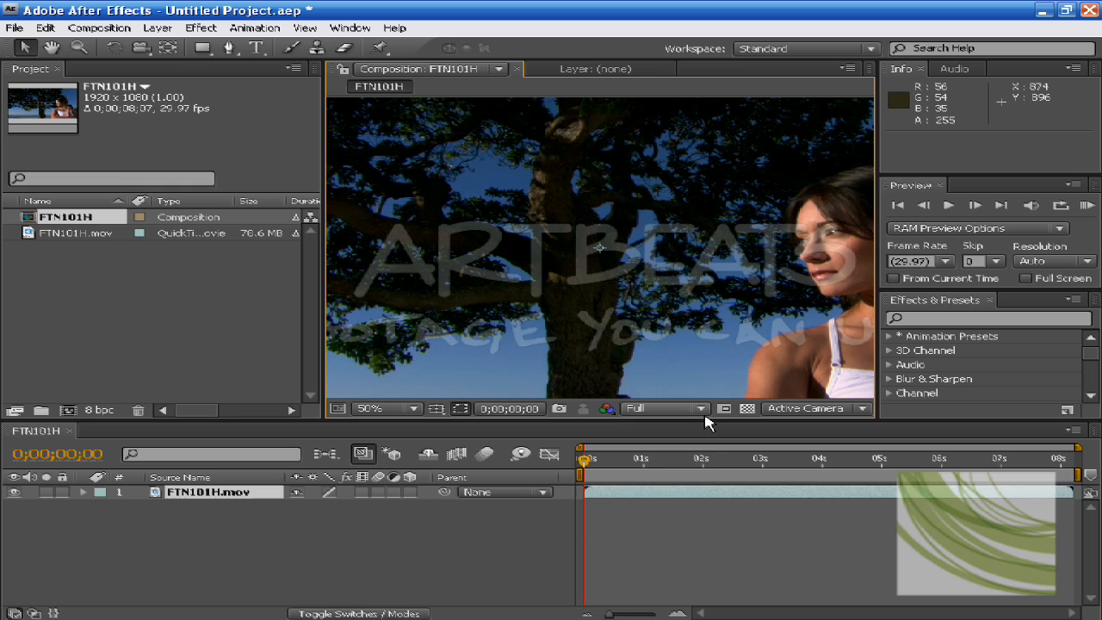
pyautogui.click(697, 408)
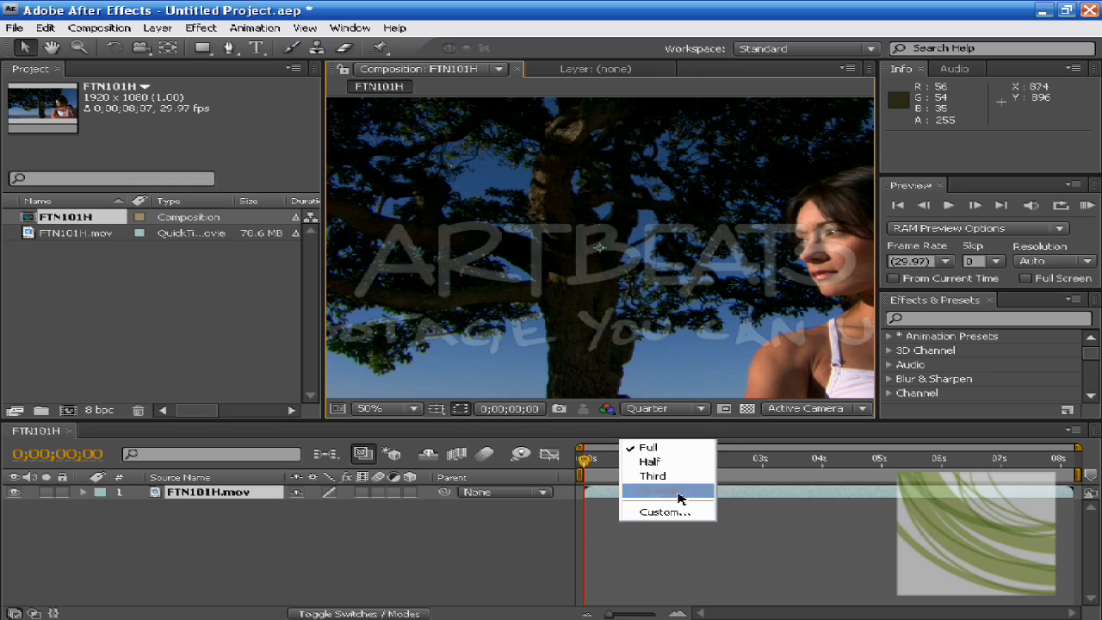
pyautogui.click(668, 490)
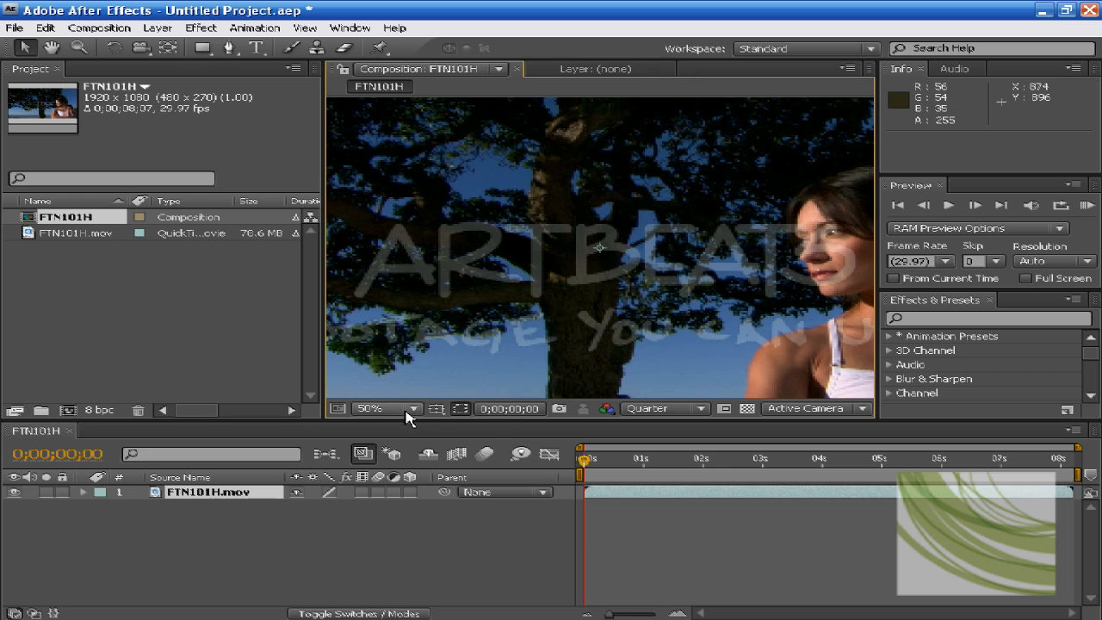
pyautogui.click(386, 408)
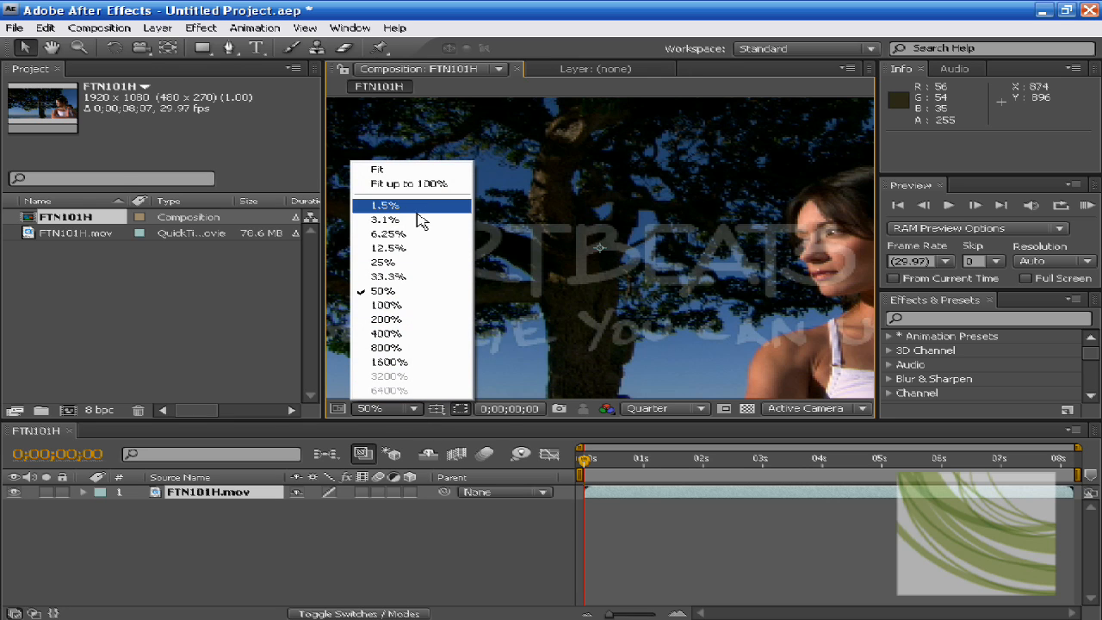
pyautogui.click(382, 262)
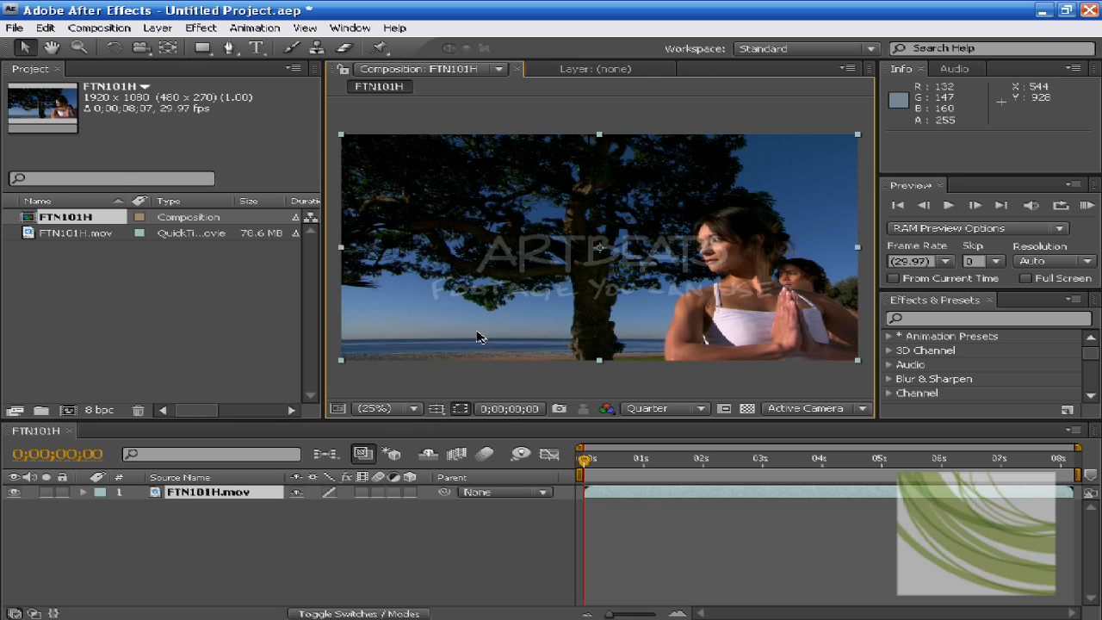
pyautogui.click(76, 282)
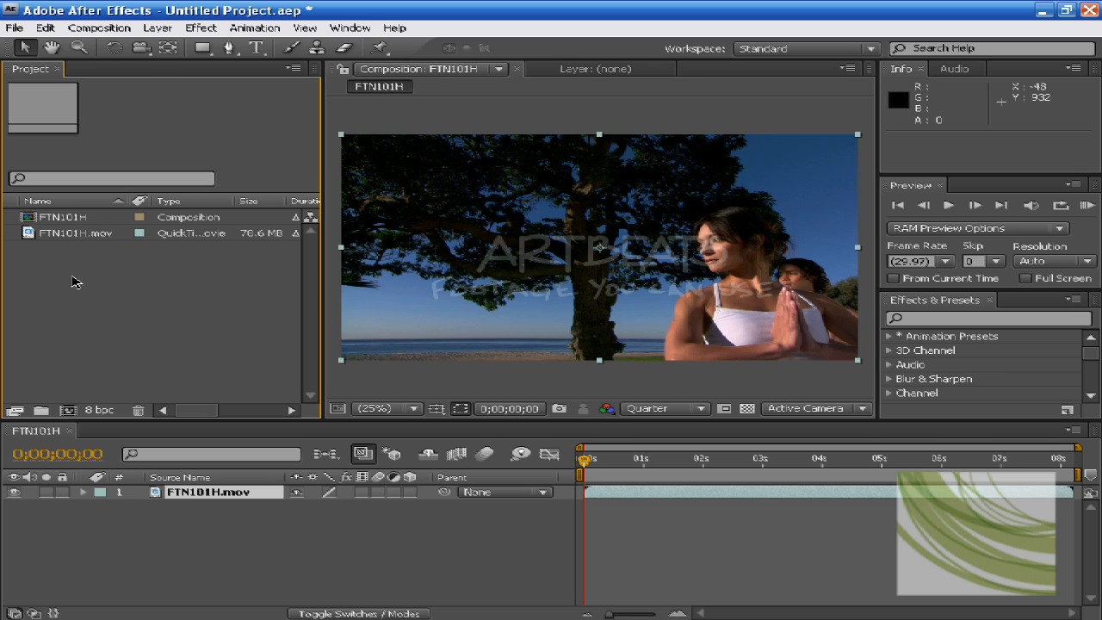
pyautogui.moveTo(668, 355)
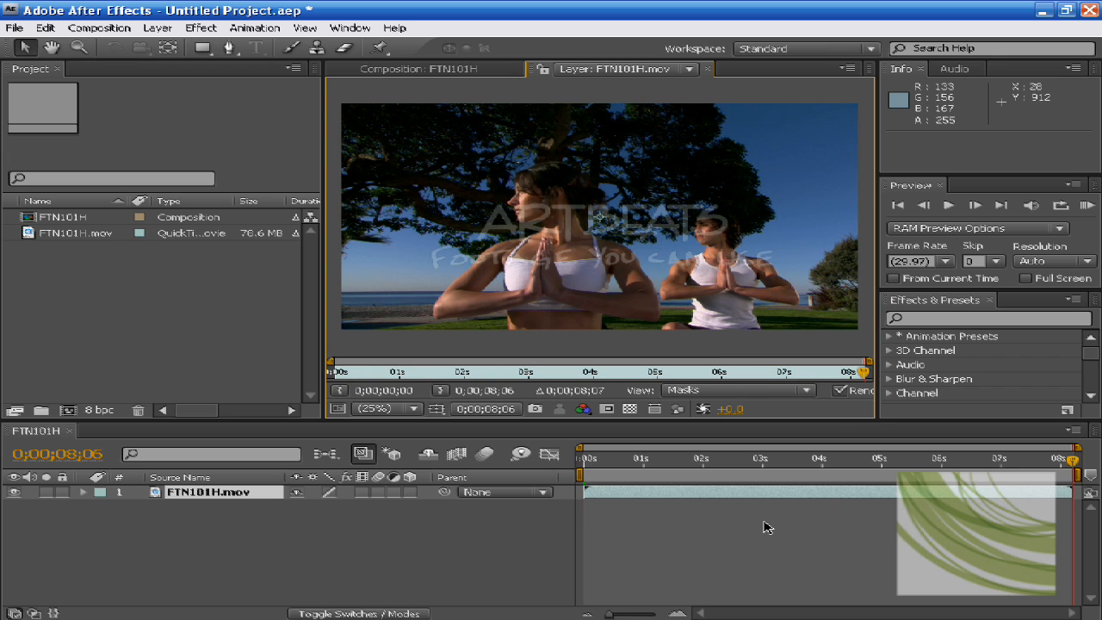
pyautogui.moveTo(461, 508)
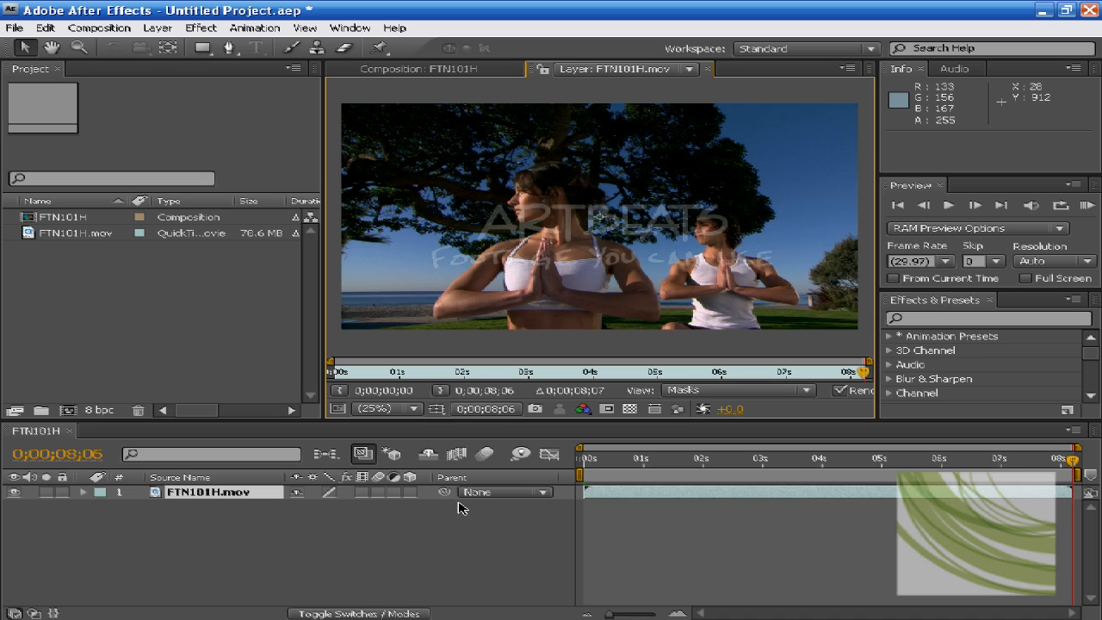
pyautogui.moveTo(123, 225)
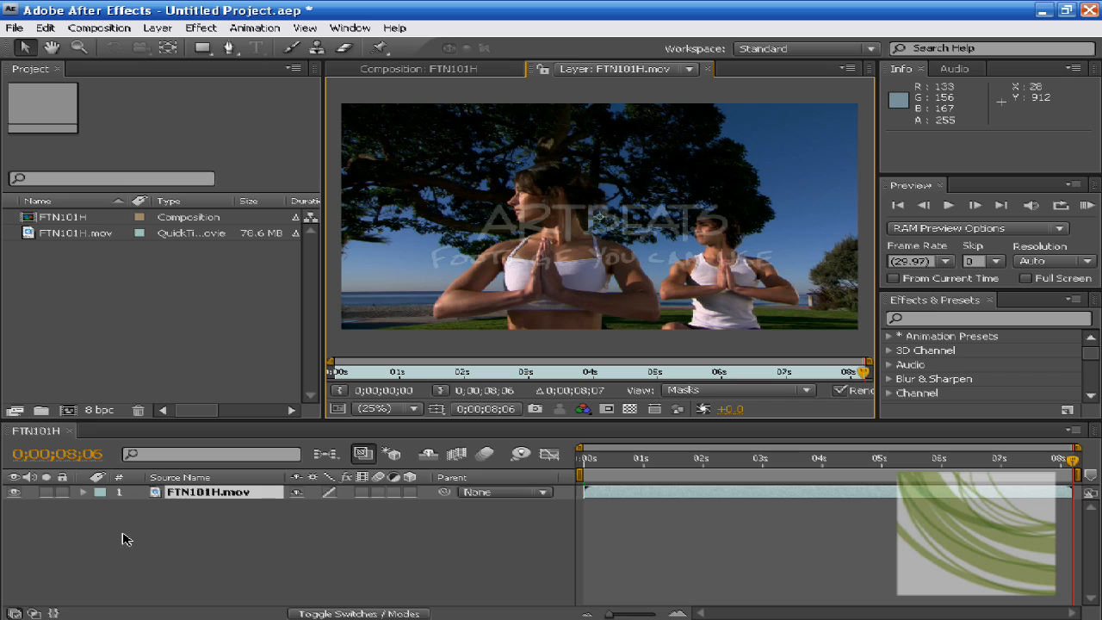
pyautogui.moveTo(129, 498)
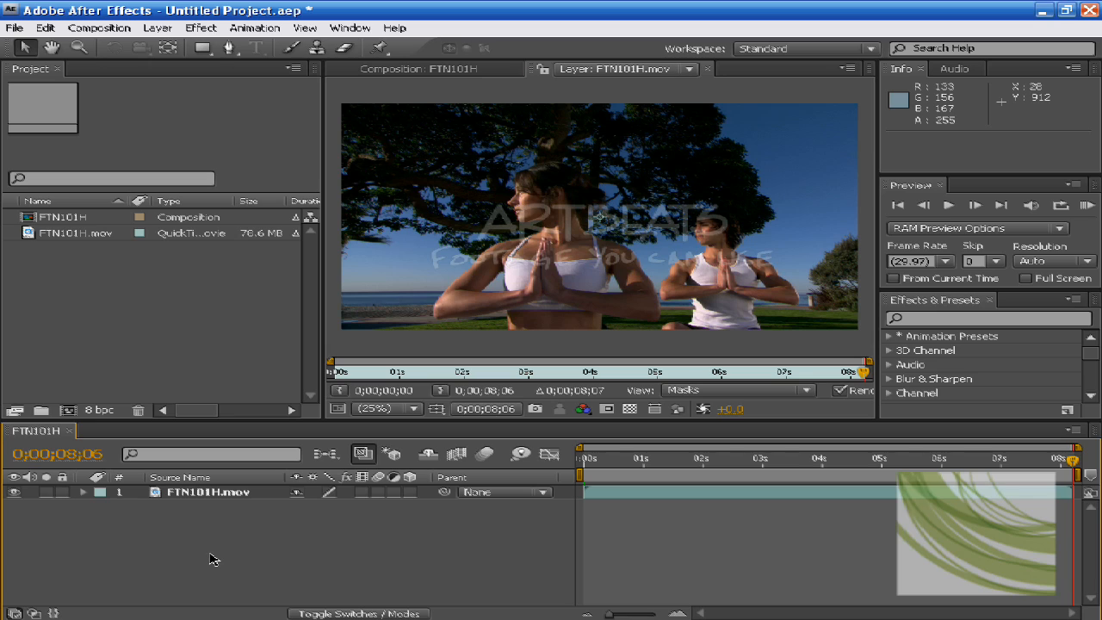
pyautogui.moveTo(203, 554)
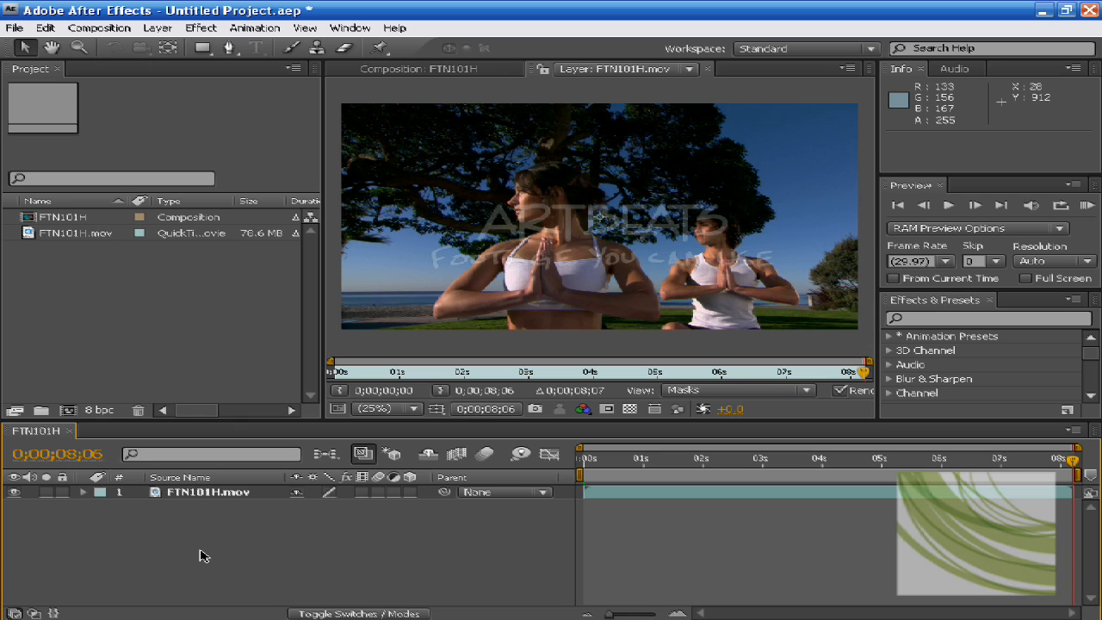
pyautogui.moveTo(516, 439)
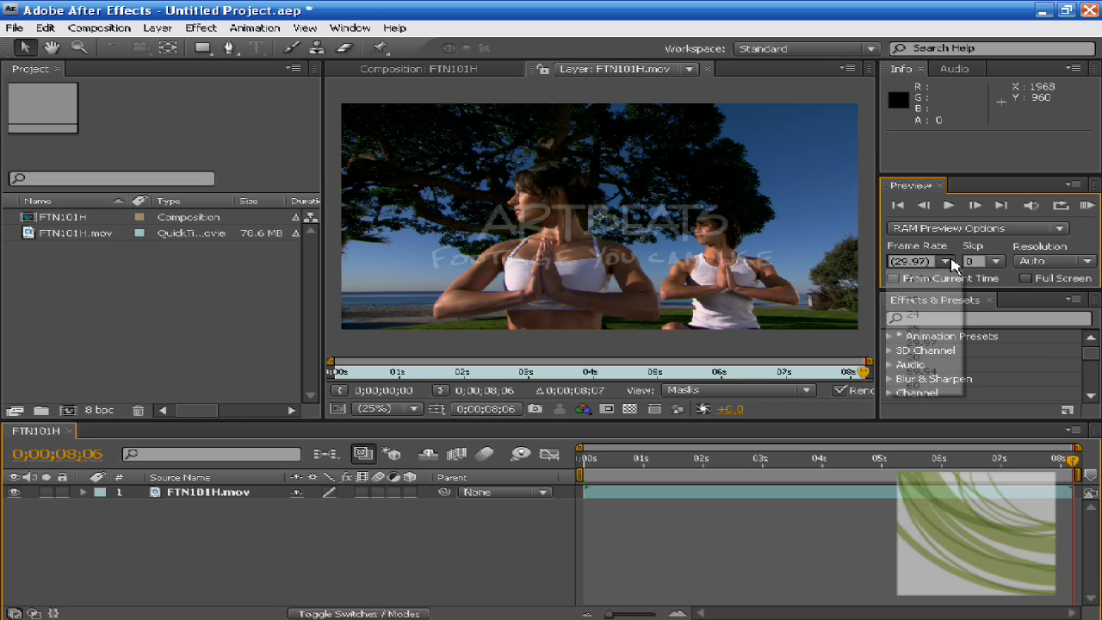
# - Set the RAM preview frame rate to 30 in the Preview panel
pyautogui.click(947, 261)
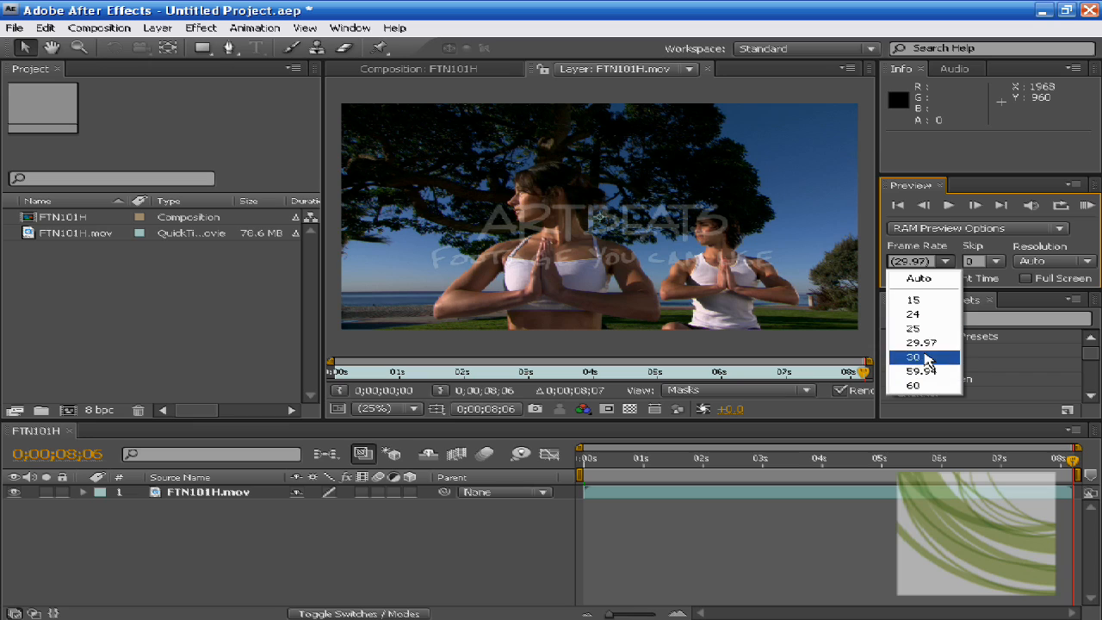
pyautogui.click(913, 356)
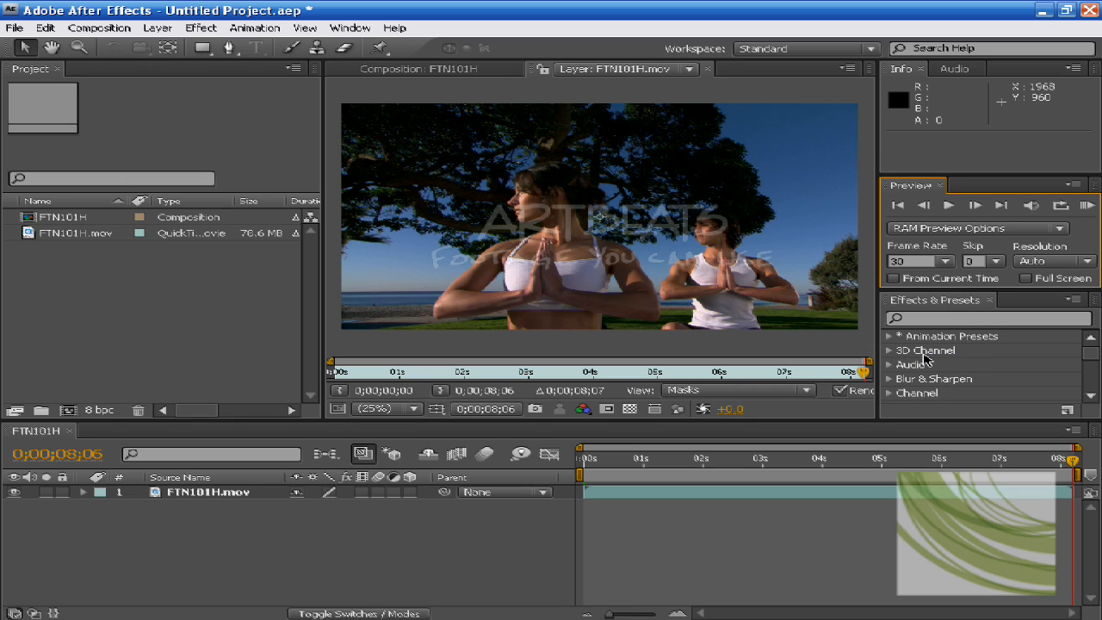